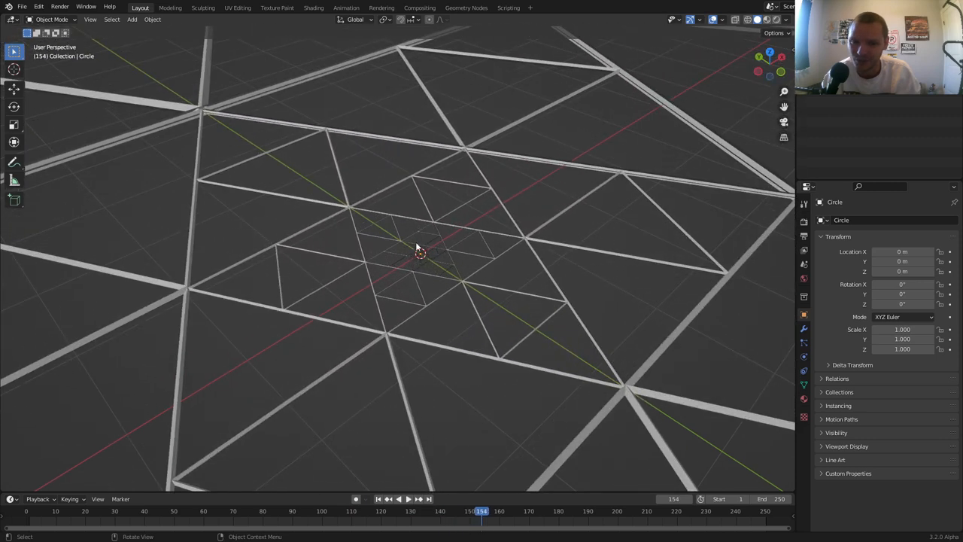
{"action": "mouse_move", "coordinate": [445, 239]}
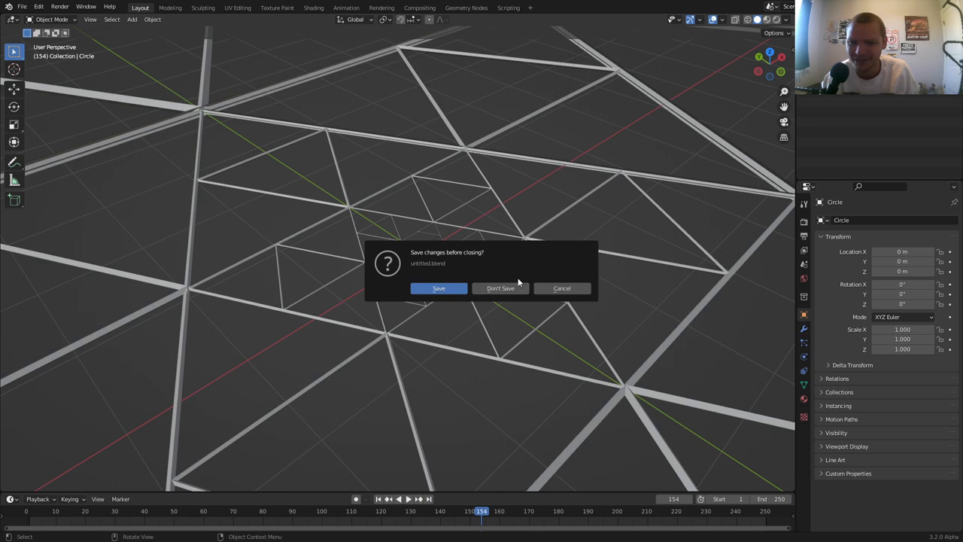
{"action": "mouse_move", "coordinate": [504, 296]}
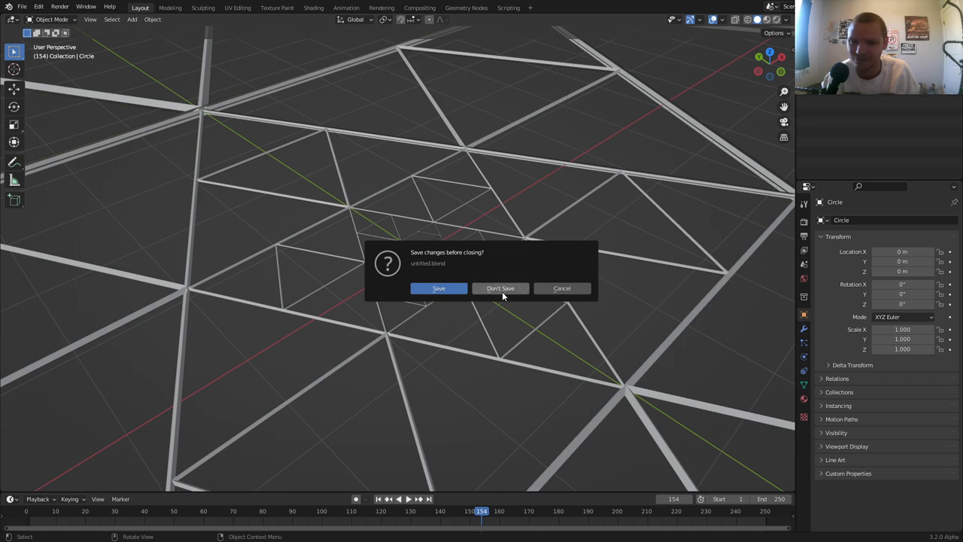
Discard the old scene, add a 3-vertex circle as a triangle, and enter Edit Mode
{"action": "left_click", "coordinate": [501, 289]}
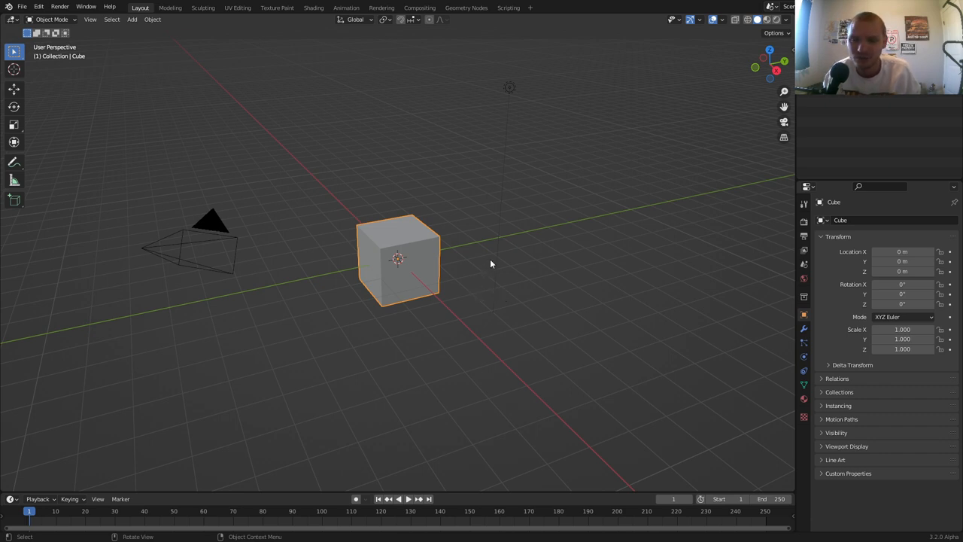
{"action": "mouse_move", "coordinate": [510, 232]}
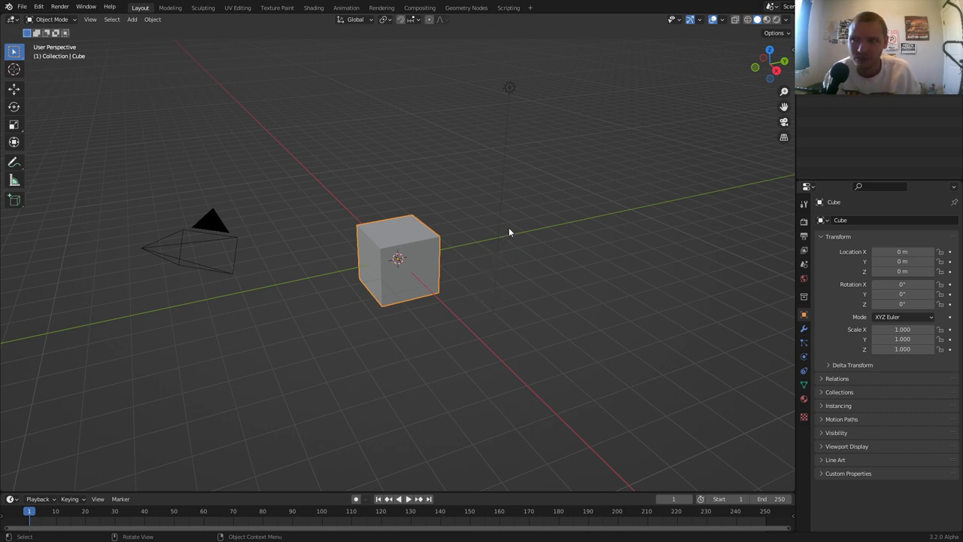
{"action": "mouse_move", "coordinate": [467, 228]}
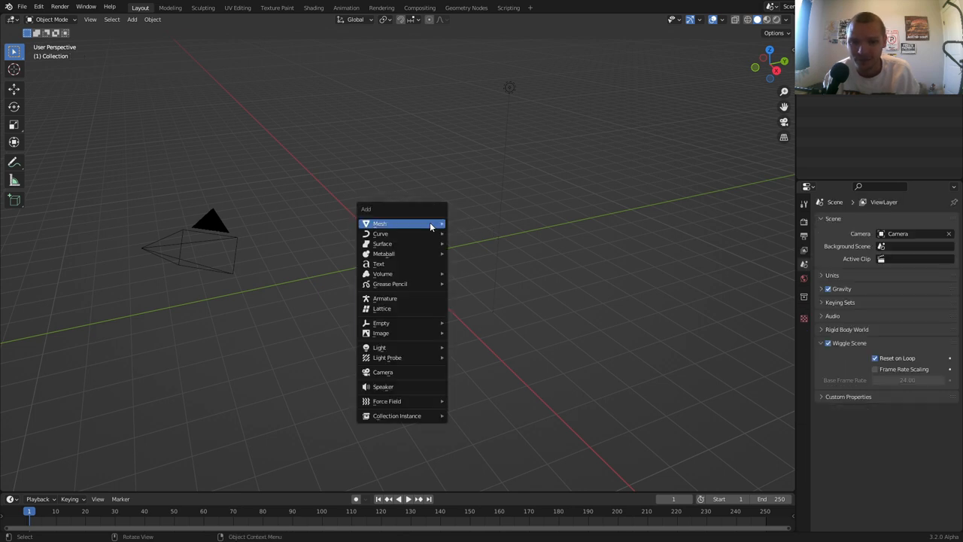
{"action": "mouse_move", "coordinate": [399, 224]}
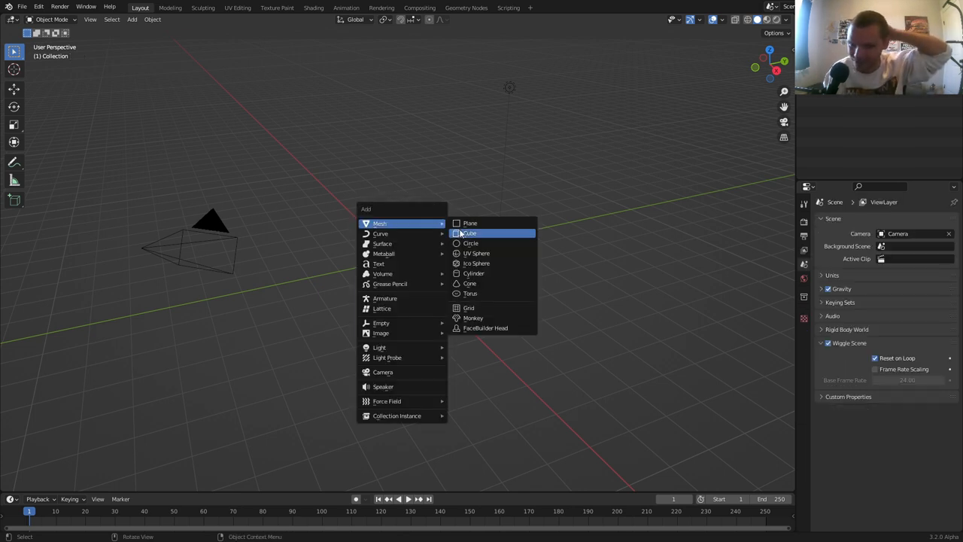
{"action": "left_click", "coordinate": [470, 243]}
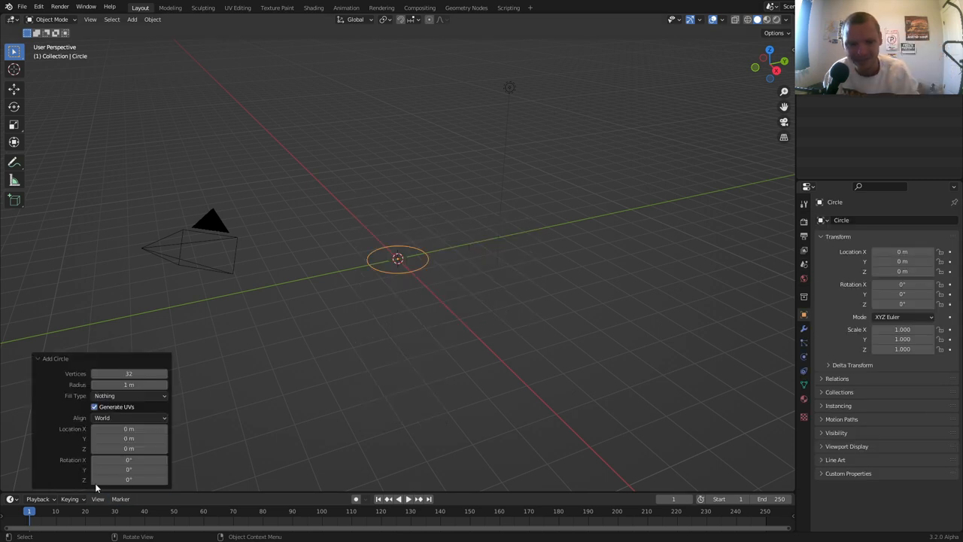
{"action": "type", "text": "3"}
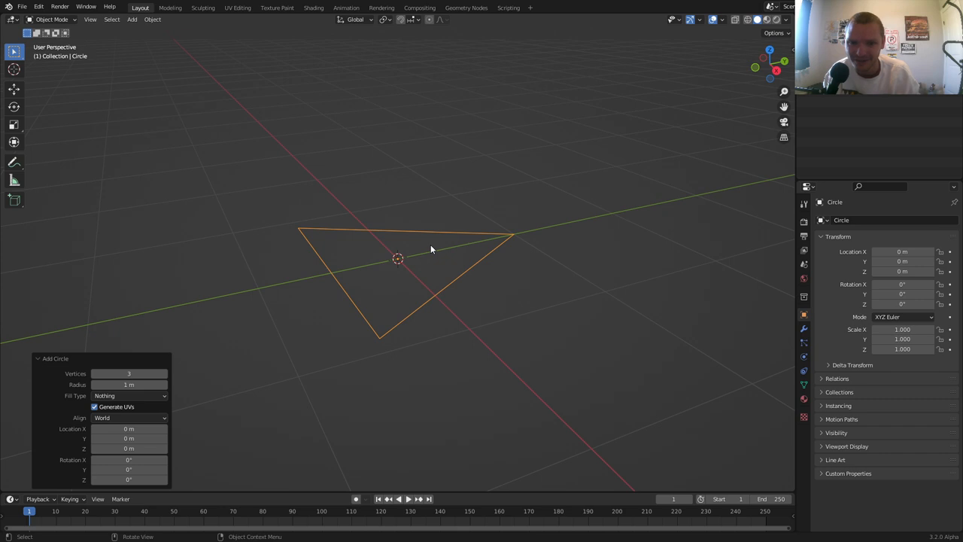
{"action": "key", "text": "Tab"}
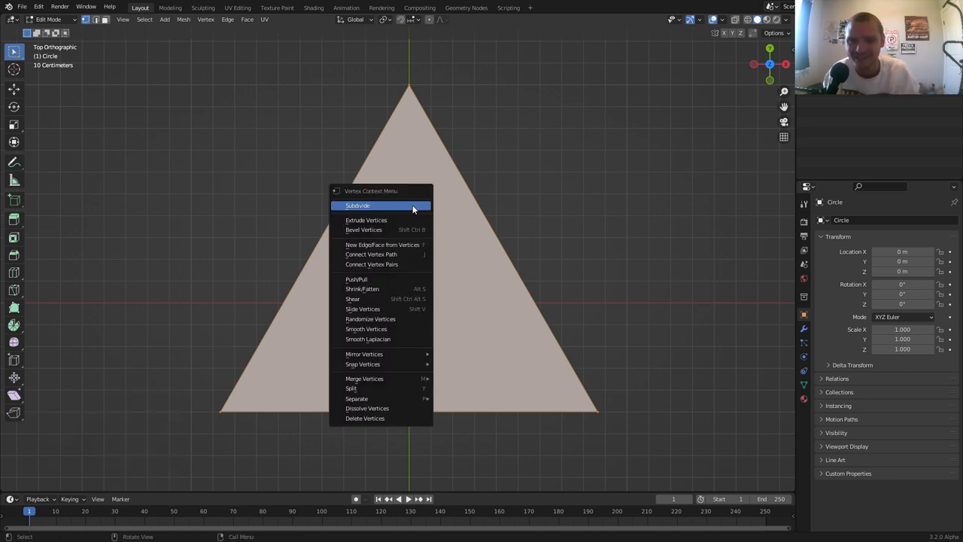
Subdivide the filled triangle and remove its middle face
{"action": "left_click", "coordinate": [357, 205]}
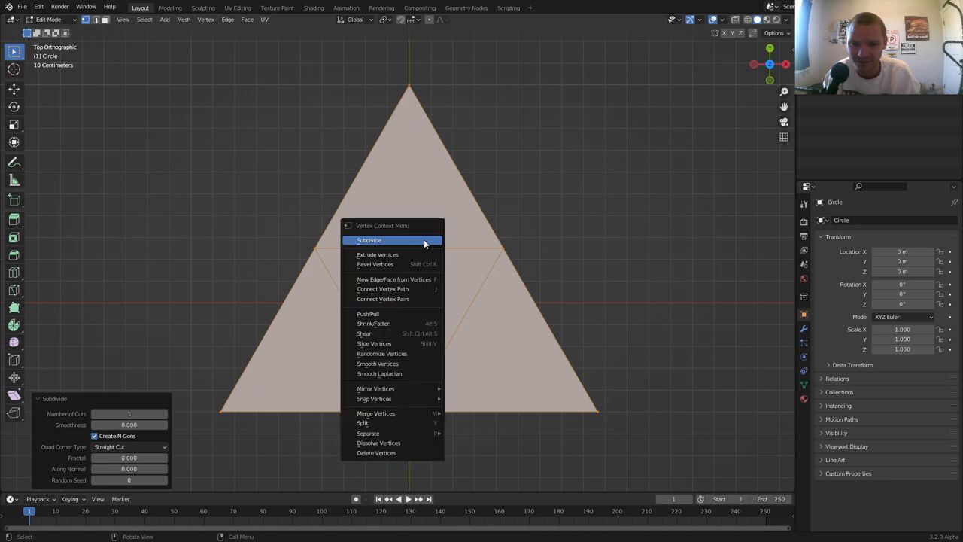
{"action": "left_click", "coordinate": [392, 240]}
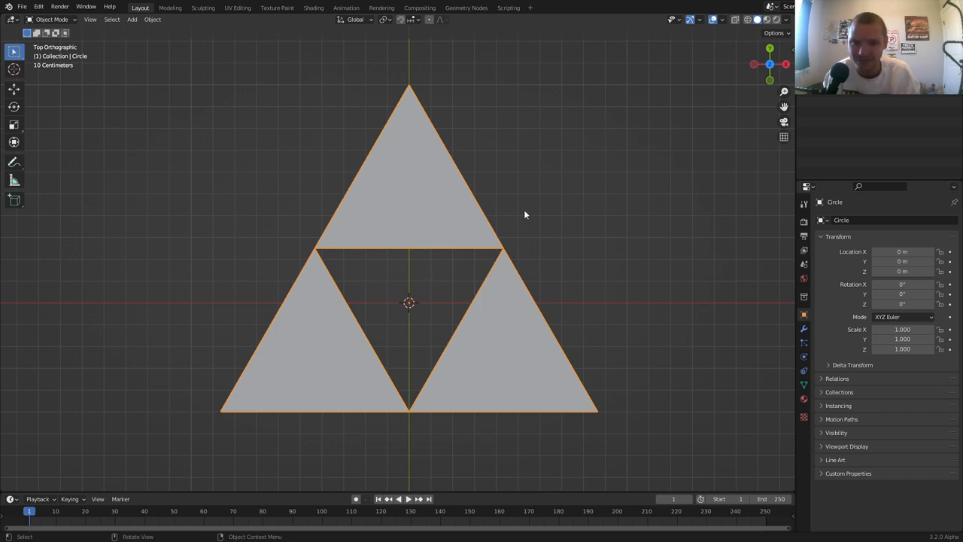
{"action": "mouse_move", "coordinate": [488, 204]}
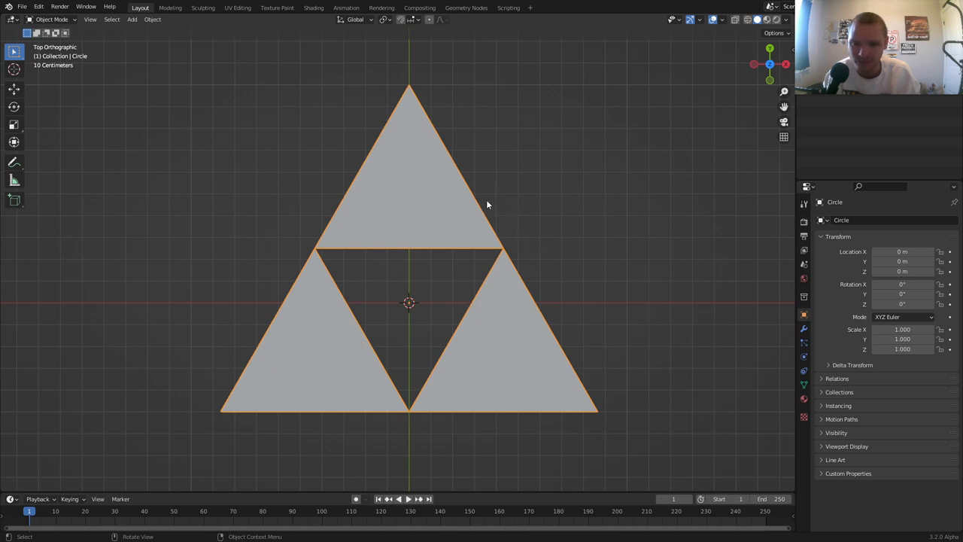
{"action": "left_click_drag", "start_coordinate": [218, 429], "coordinate": [418, 431]}
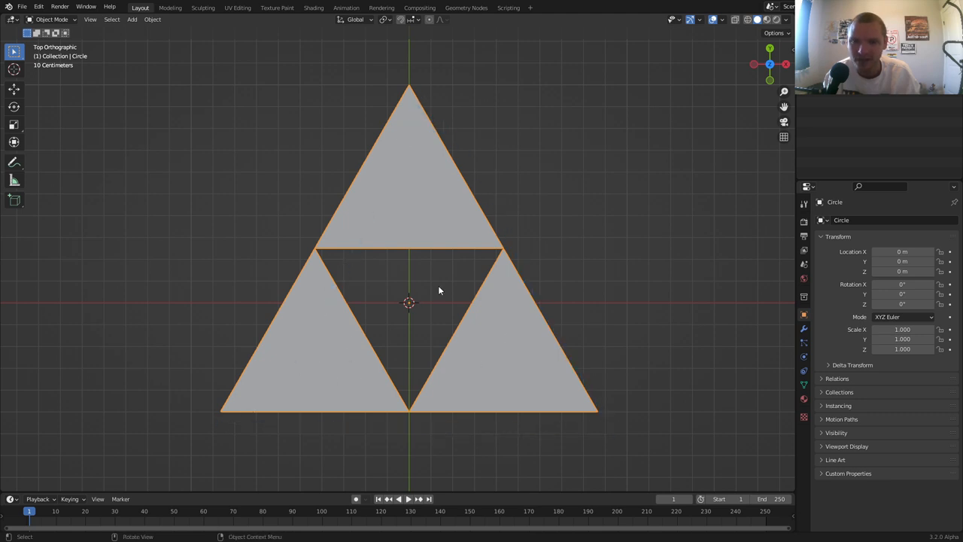
{"action": "key", "text": "shift+d"}
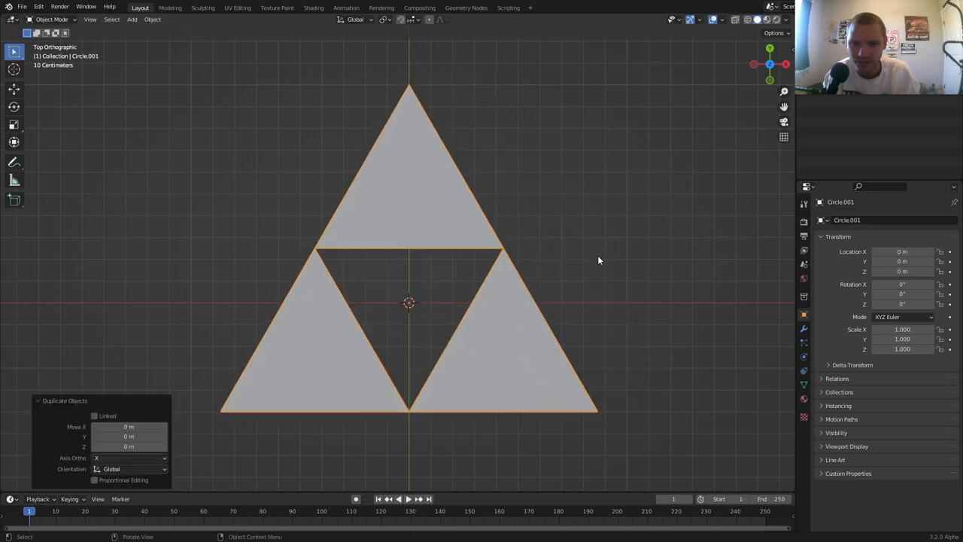
{"action": "key", "text": "s"}
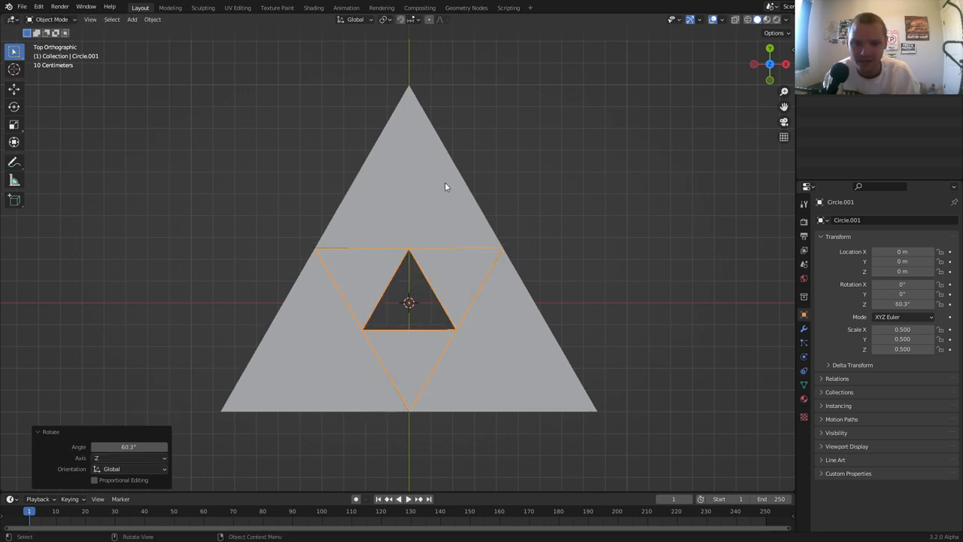
{"action": "key", "text": "shift+d"}
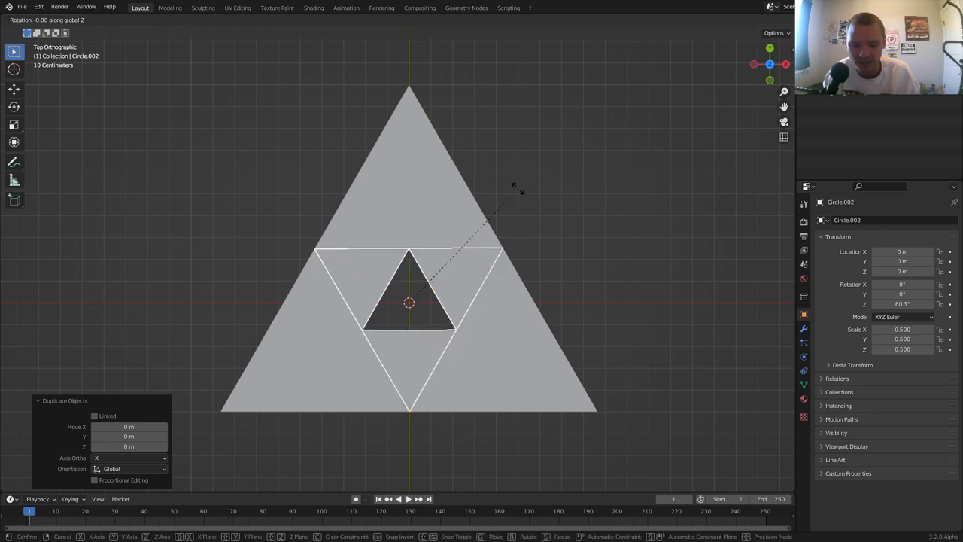
{"action": "key", "text": "r"}
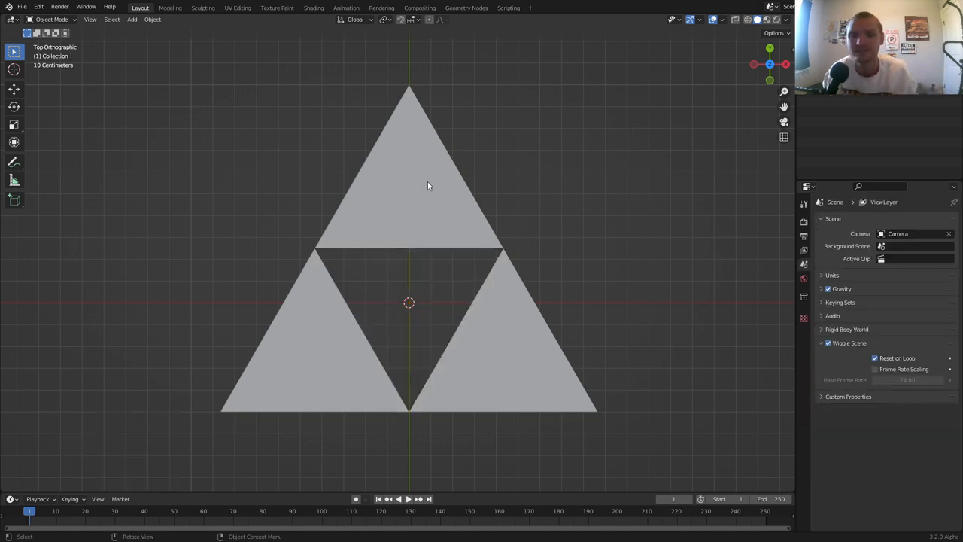
{"action": "left_click", "coordinate": [430, 186]}
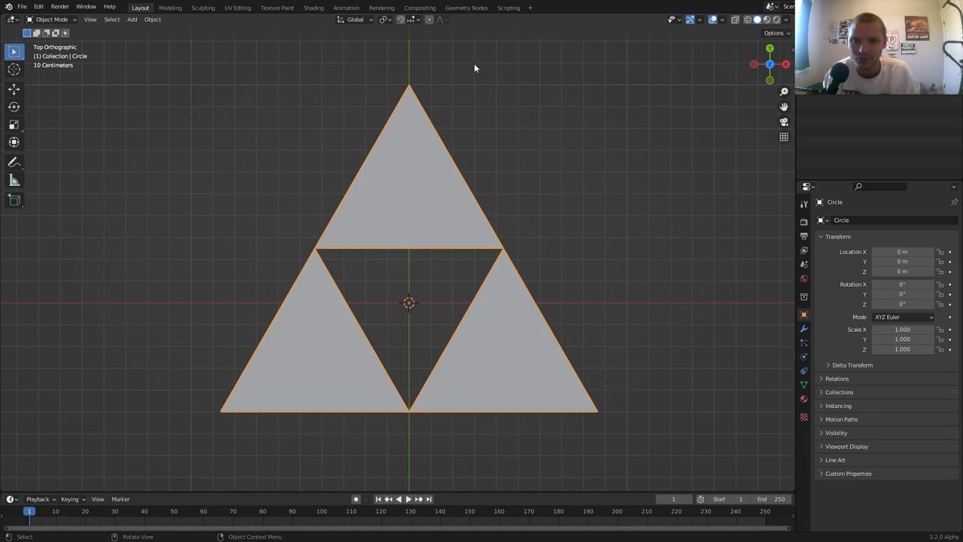
{"action": "left_click", "coordinate": [468, 8]}
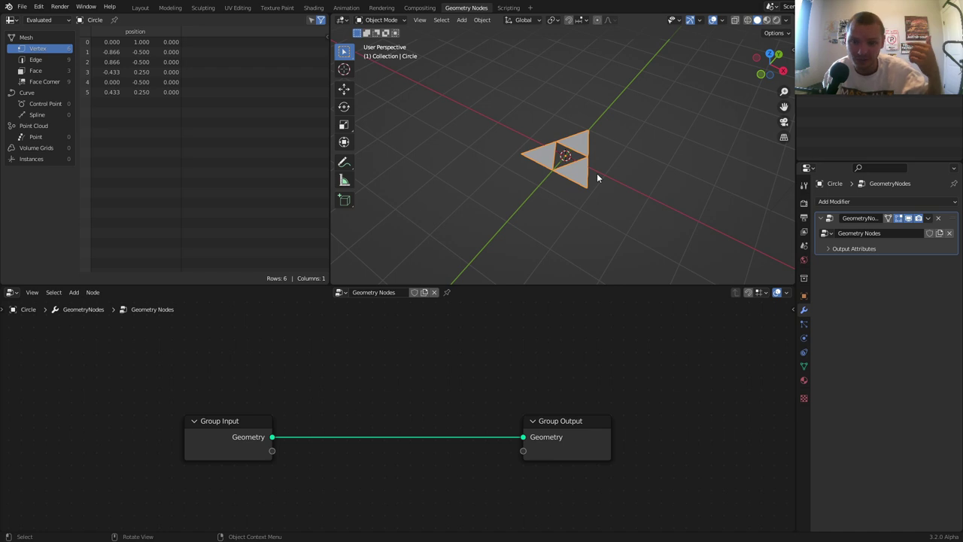
Search 'mesh' and add a Mesh Line node to the geometry node tree
{"action": "left_click", "coordinate": [73, 292]}
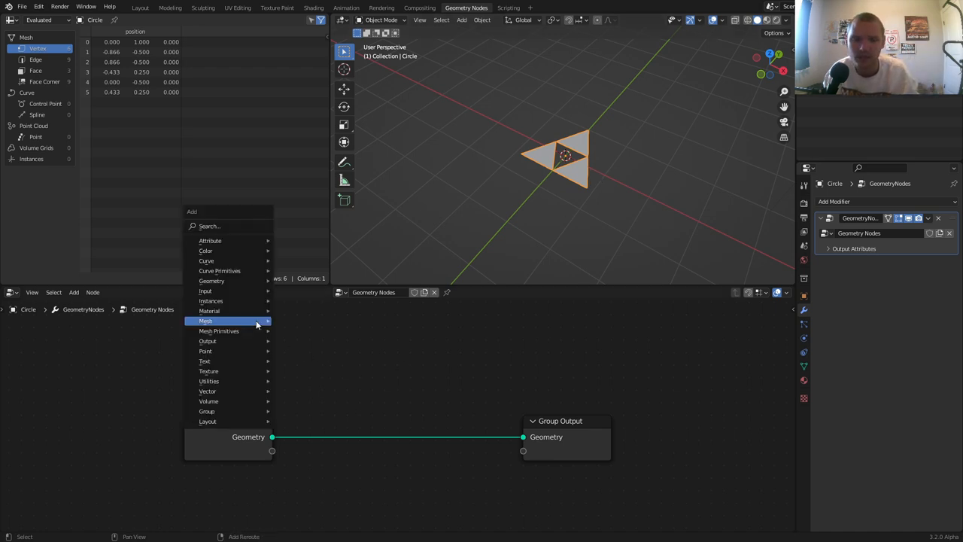
{"action": "type", "text": "mesh"}
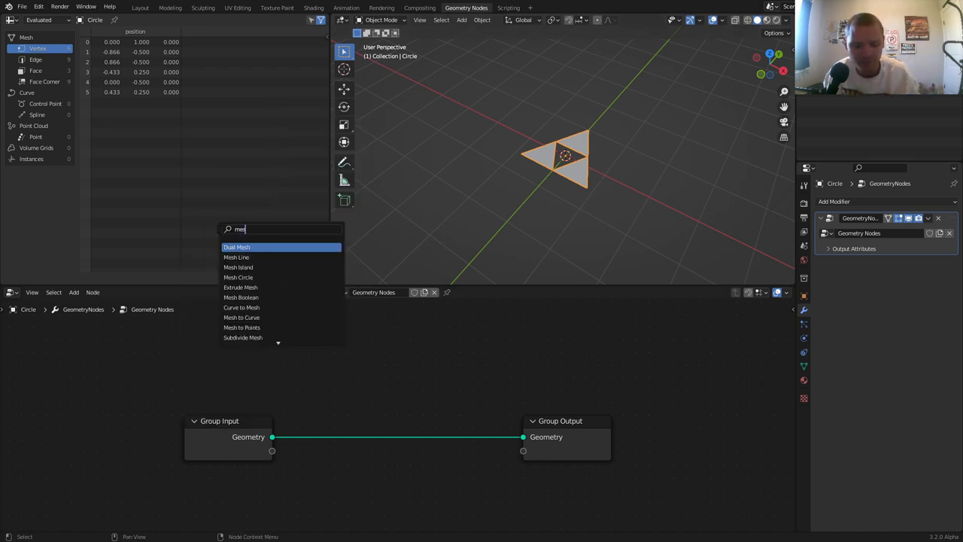
{"action": "left_click", "coordinate": [237, 257]}
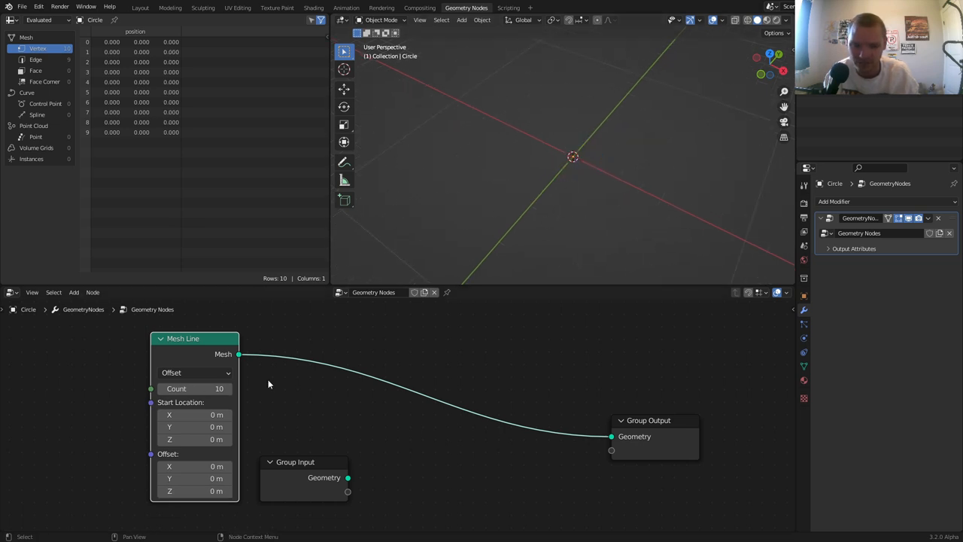
Add Instance on Points using the input triforce as instance, with X rotation zeroed
{"action": "type", "text": "insta"}
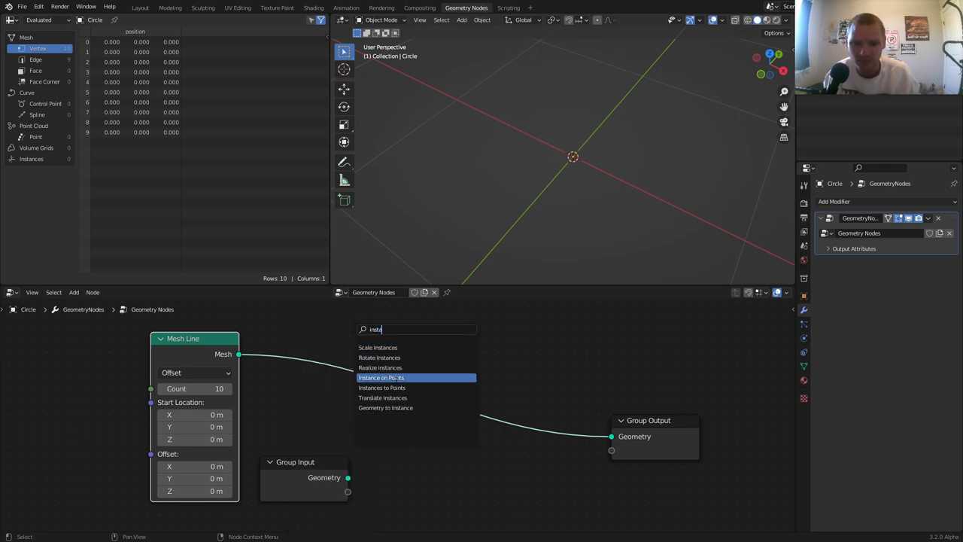
{"action": "left_click", "coordinate": [382, 377]}
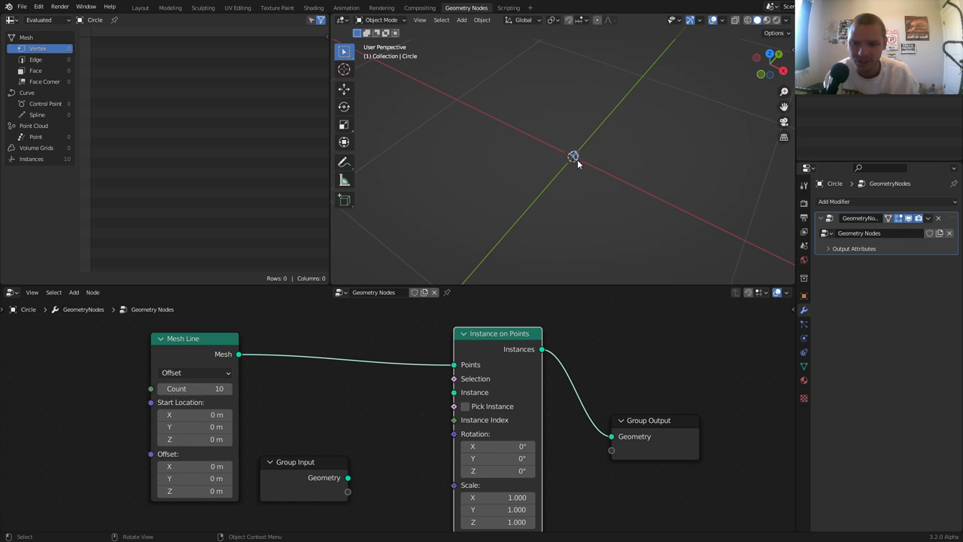
{"action": "left_click_drag", "start_coordinate": [347, 477], "coordinate": [454, 392]}
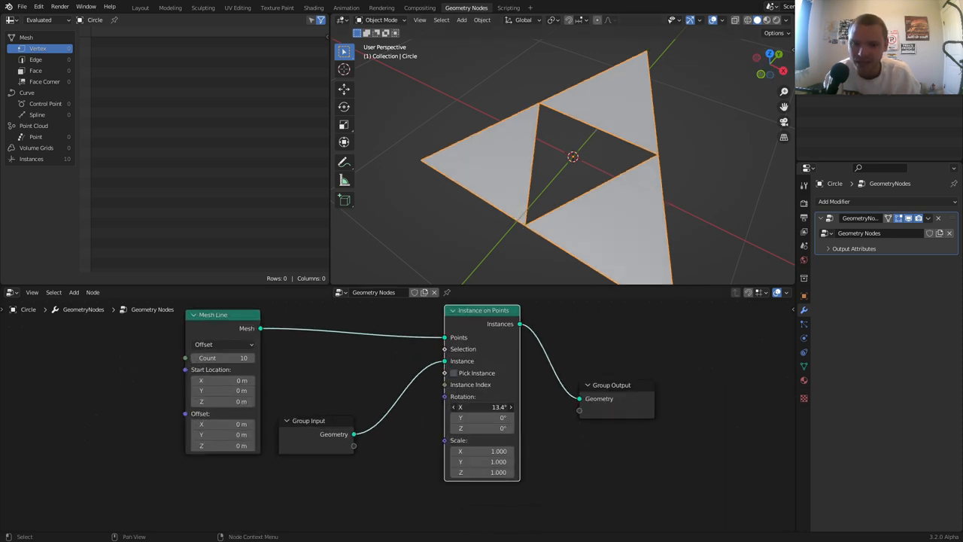
{"action": "left_click", "coordinate": [482, 408]}
{"action": "type", "text": "0"}
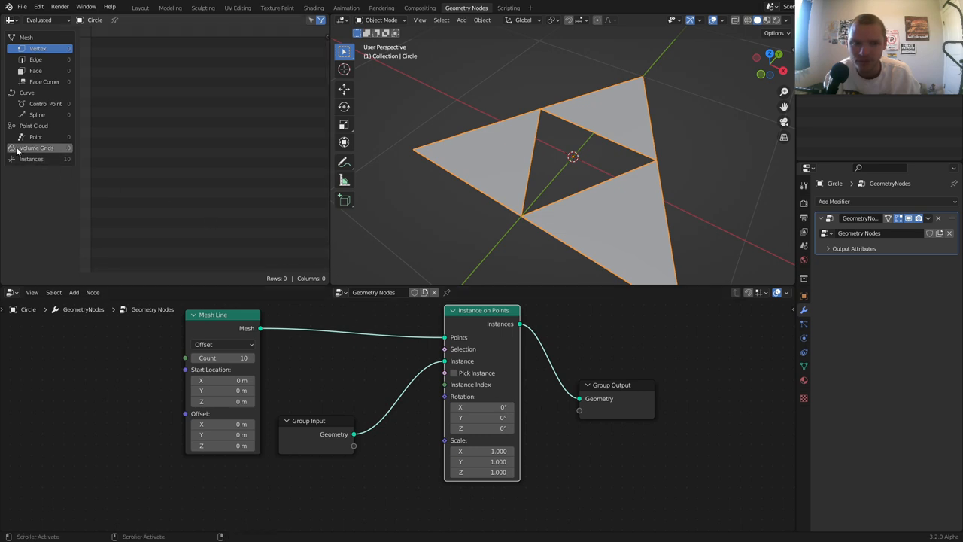
Add an Index node and a Power math node, feeding Index into its exponent
{"action": "left_click", "coordinate": [31, 158]}
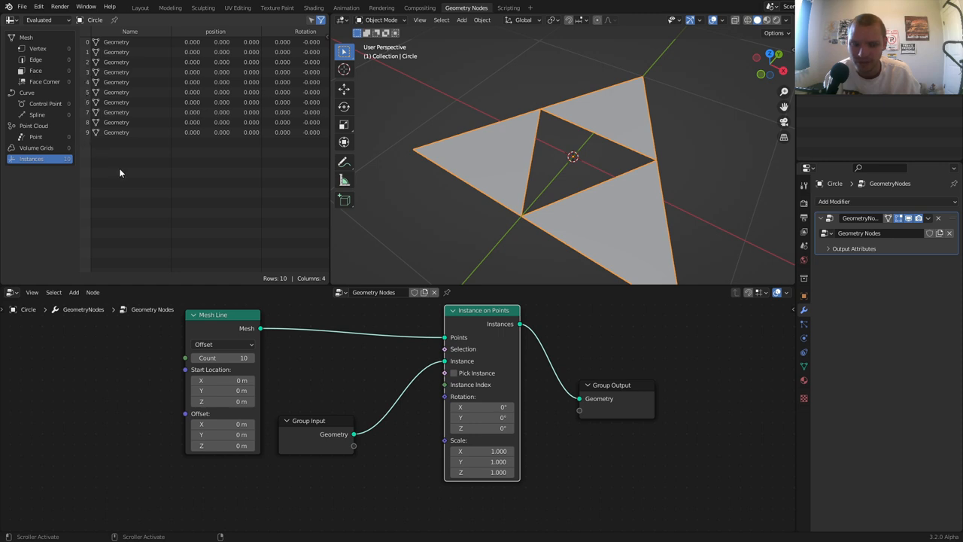
{"action": "mouse_move", "coordinate": [153, 30]}
{"action": "type", "text": "in"}
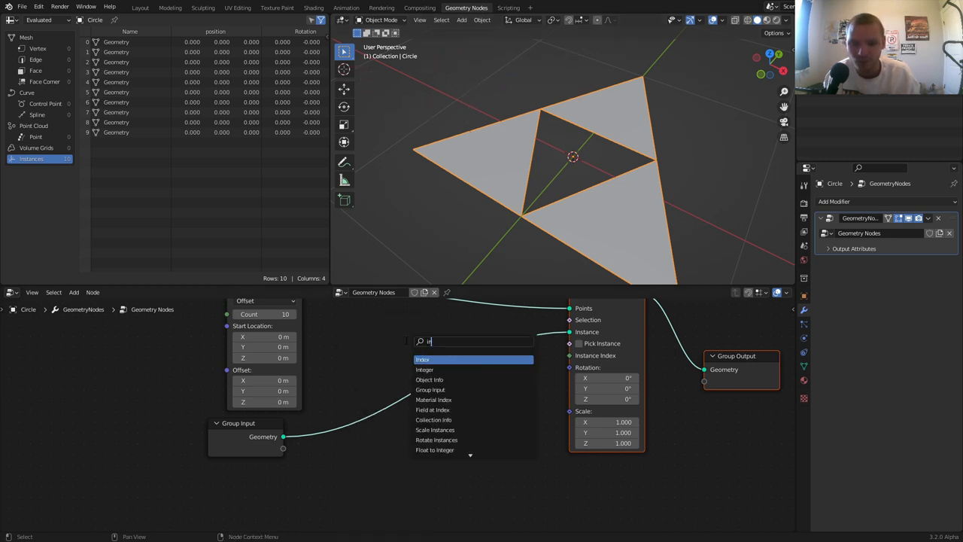
{"action": "left_click", "coordinate": [419, 358]}
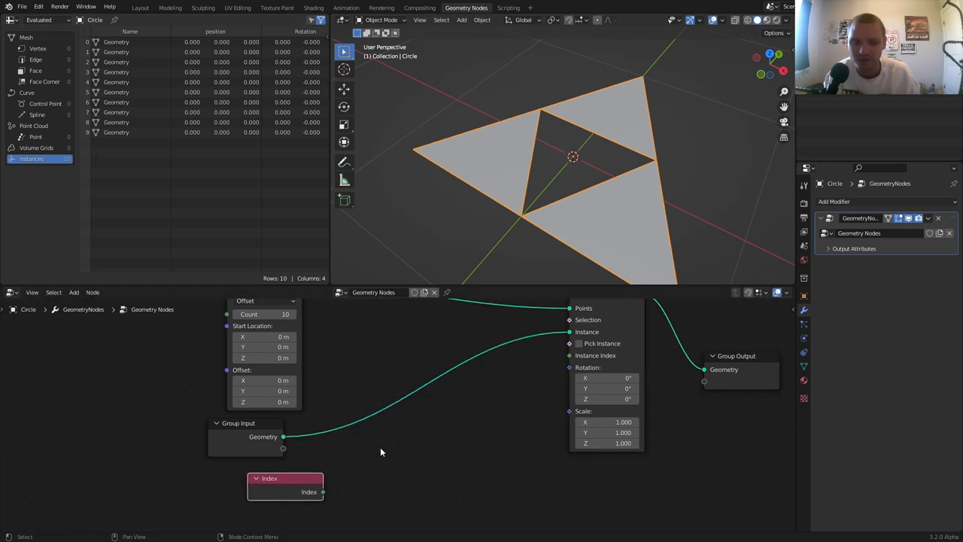
{"action": "type", "text": "ma"}
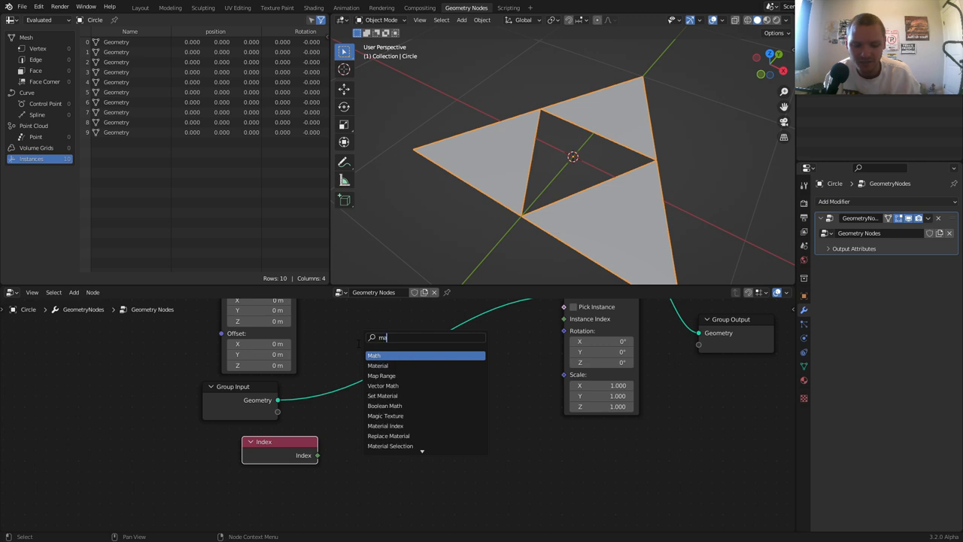
{"action": "left_click", "coordinate": [375, 355]}
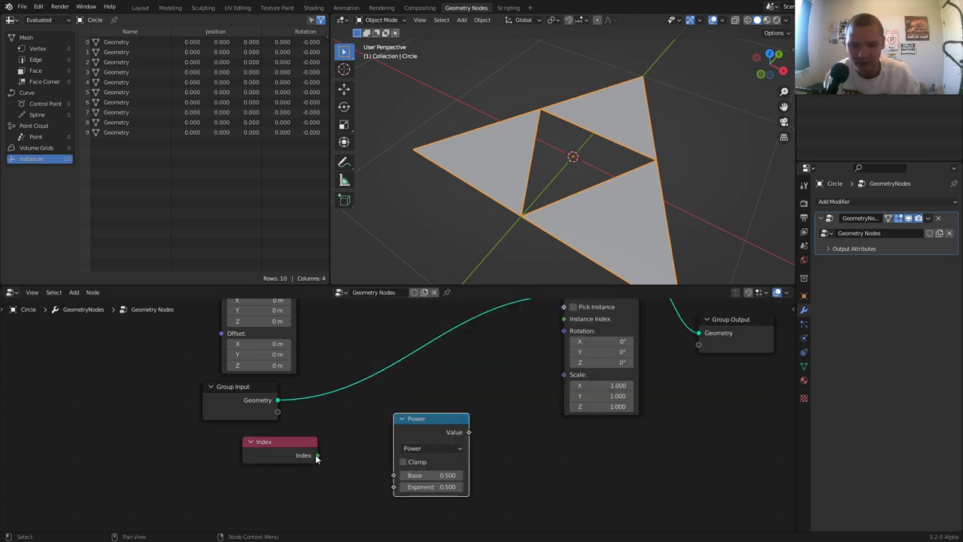
{"action": "left_click_drag", "start_coordinate": [303, 454], "coordinate": [395, 486]}
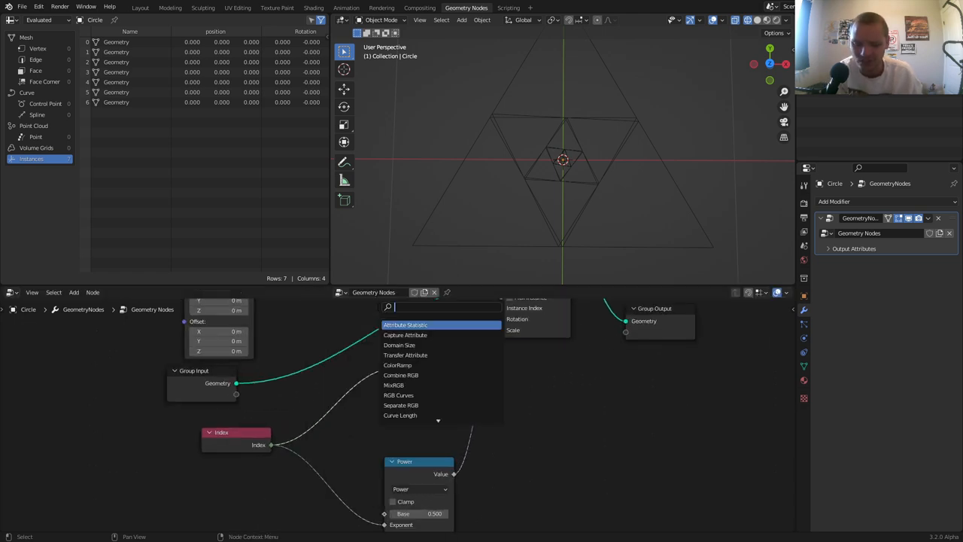
Add a Multiply math node with value 1.047 to drive per-copy rotation
{"action": "left_click", "coordinate": [405, 325]}
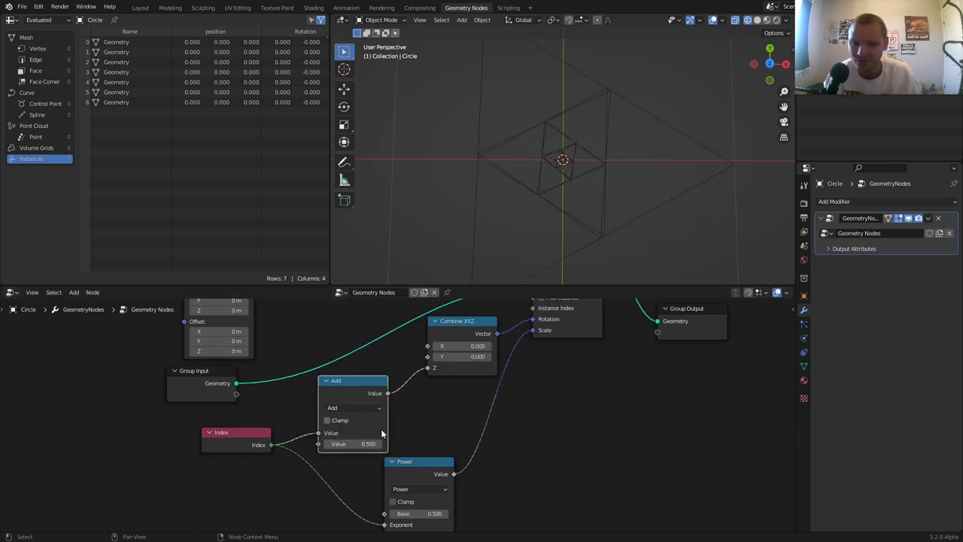
{"action": "double_click", "coordinate": [354, 444]}
{"action": "type", "text": "1.047"}
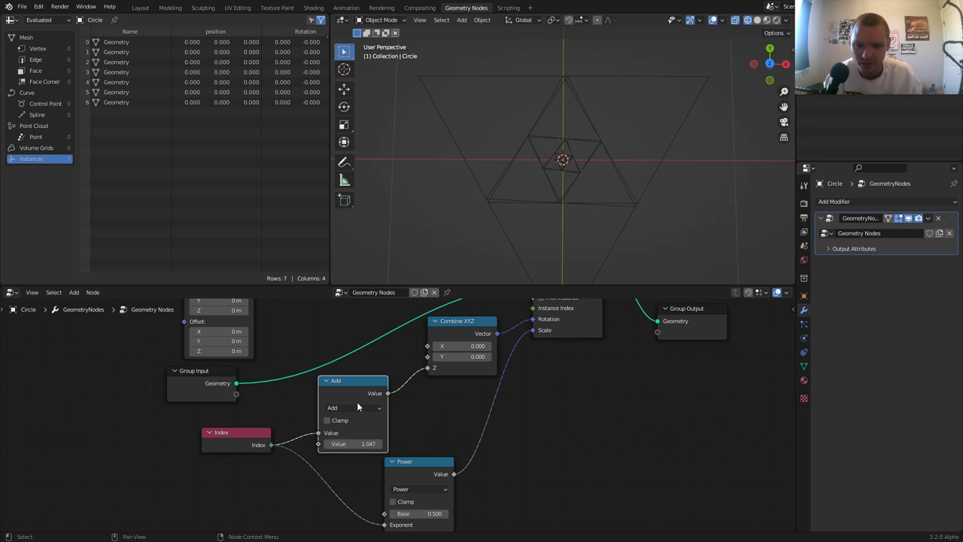
{"action": "left_click", "coordinate": [353, 408]}
{"action": "type", "text": "rea"}
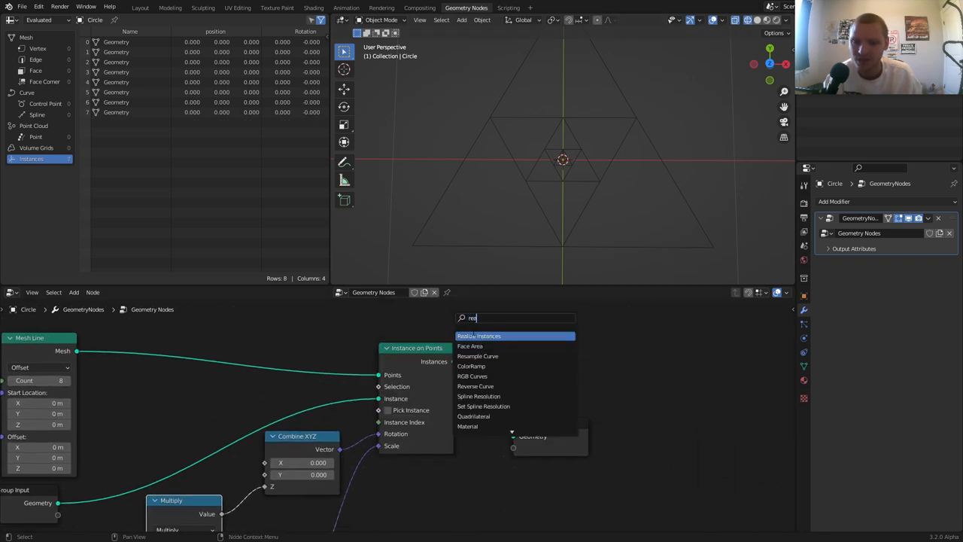
Add a Realize Instances node and set the Wireframe modifier thickness to Relative
{"action": "left_click", "coordinate": [480, 336]}
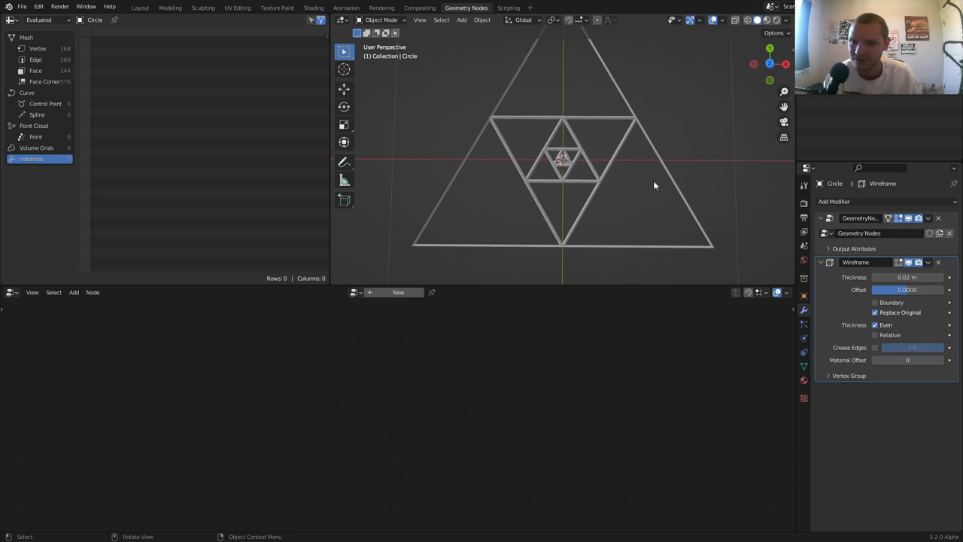
{"action": "mouse_move", "coordinate": [654, 152]}
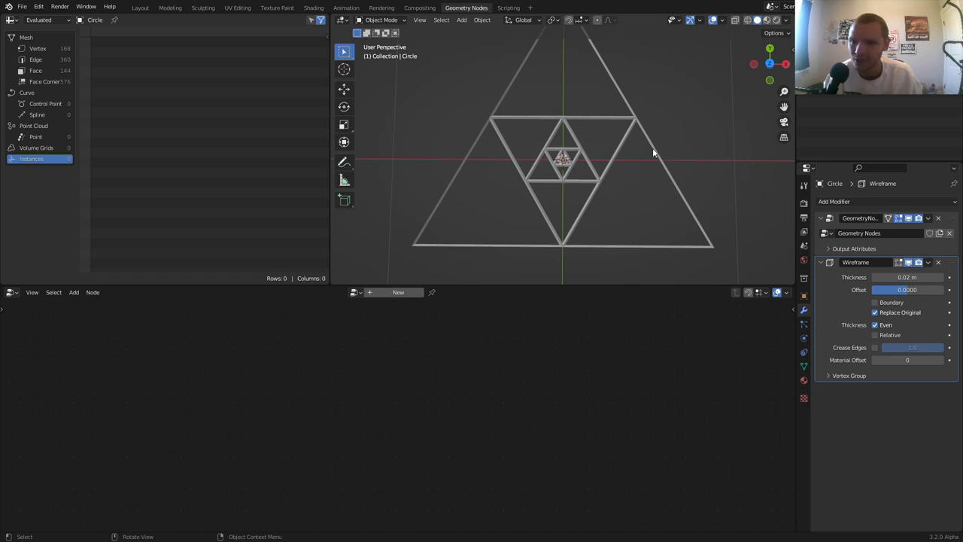
{"action": "key", "text": "s"}
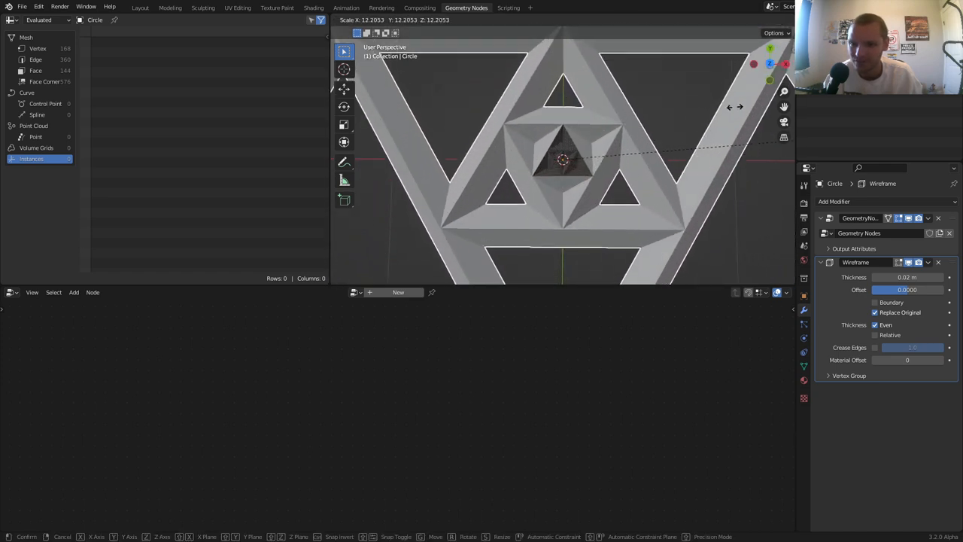
{"action": "left_click", "coordinate": [741, 110]}
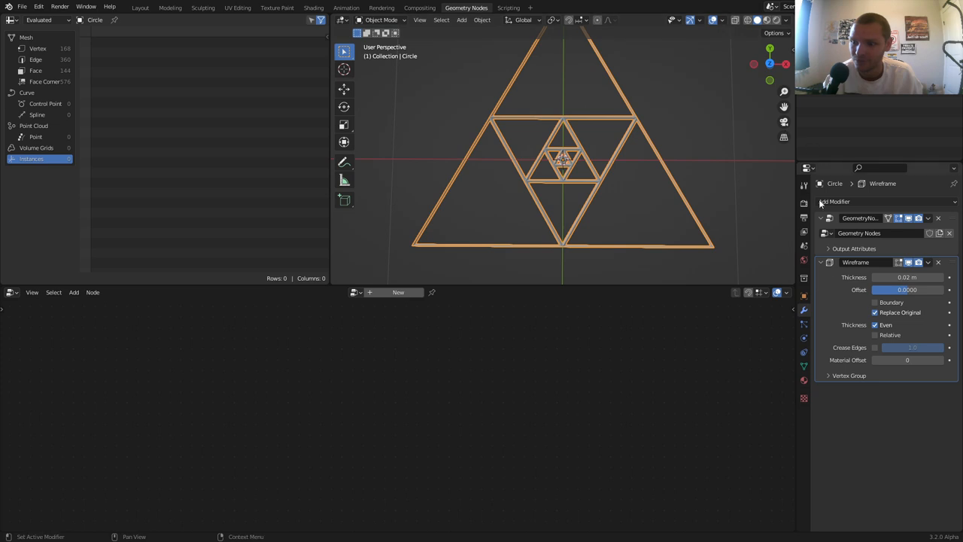
{"action": "left_click", "coordinate": [876, 335]}
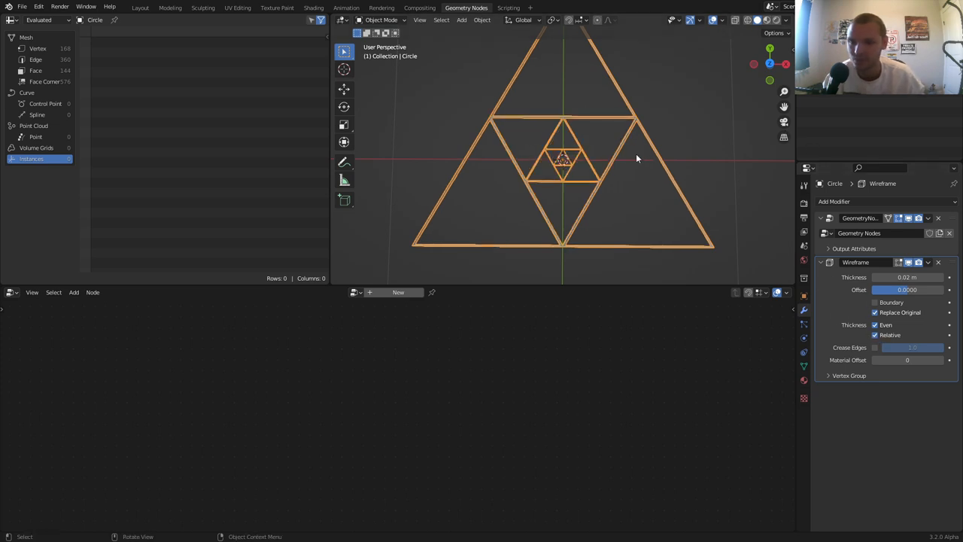
{"action": "key", "text": "s"}
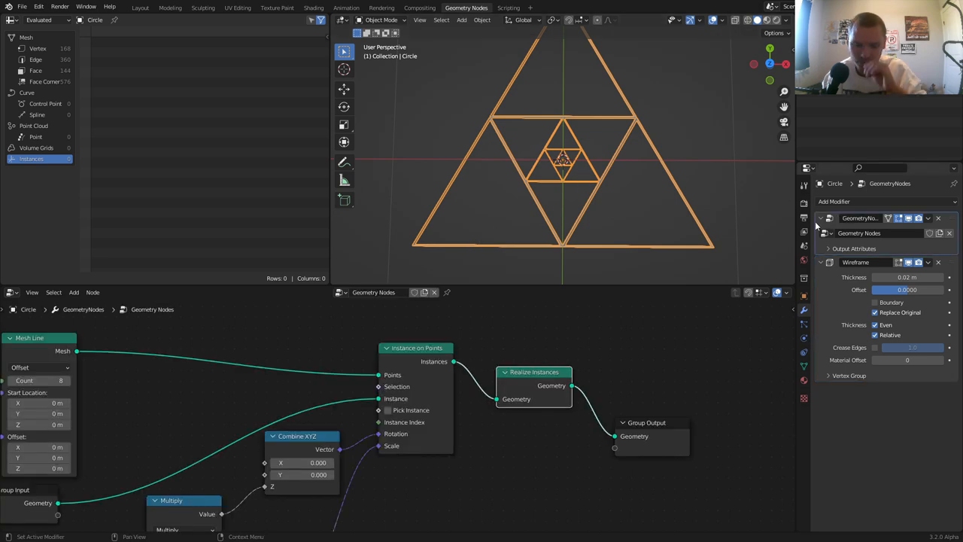
Add a Transform node after Realize Instances and a Scene Time node
{"action": "key", "text": "s"}
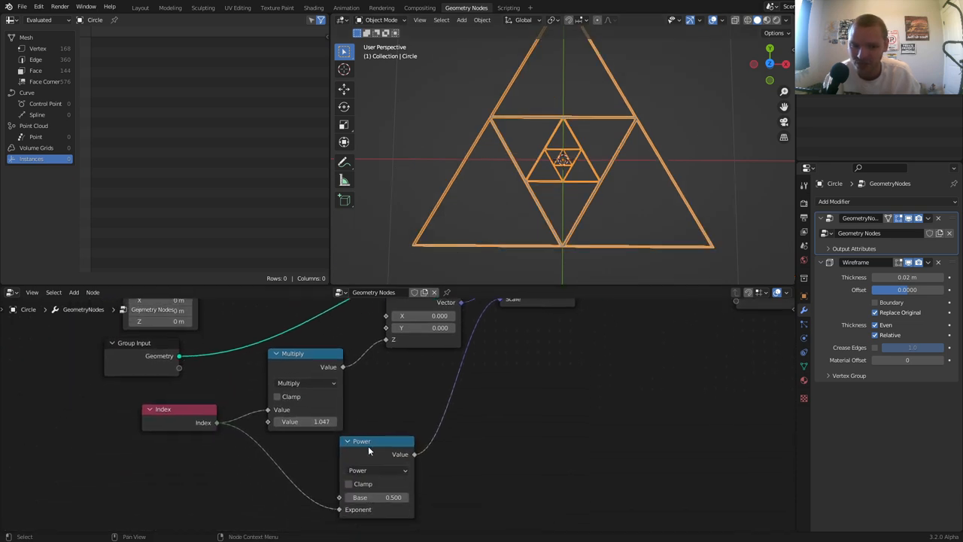
{"action": "left_click_drag", "start_coordinate": [376, 442], "coordinate": [364, 443]}
{"action": "type", "text": "t"}
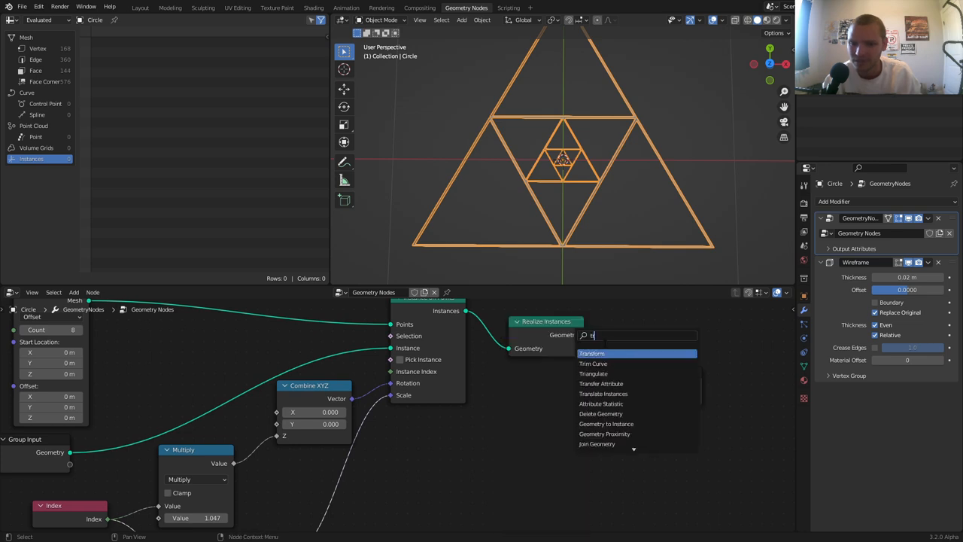
{"action": "left_click", "coordinate": [593, 353]}
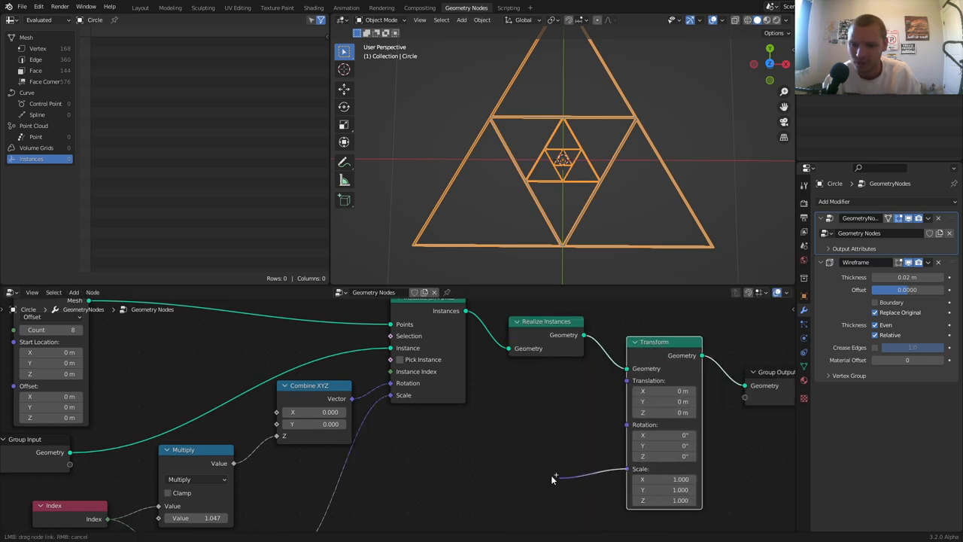
{"action": "type", "text": "time"}
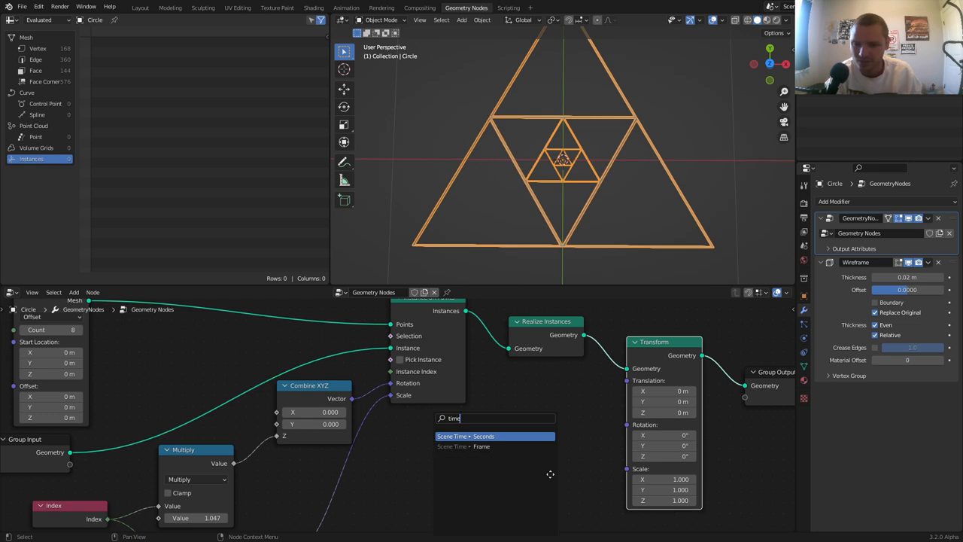
{"action": "left_click", "coordinate": [471, 436]}
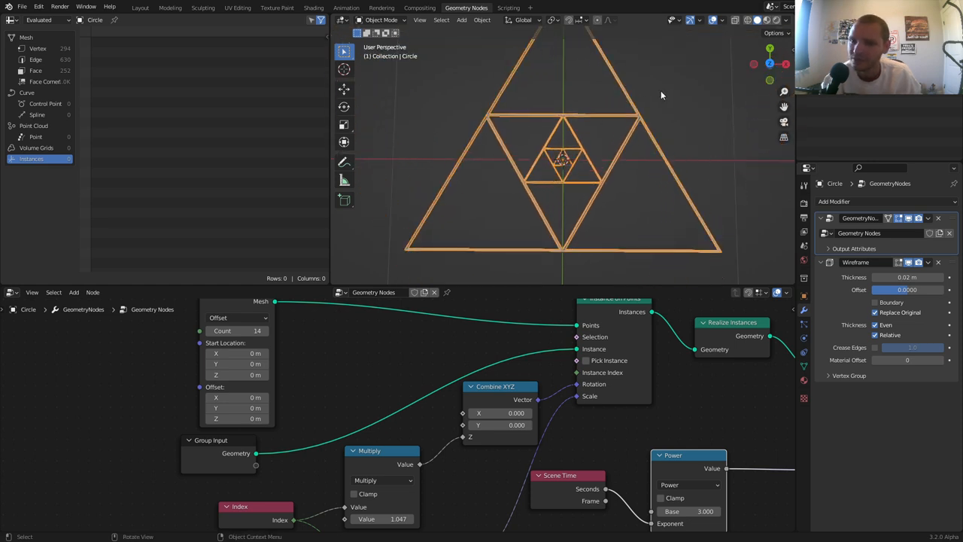
Hide overlays and subdivide the base triangle's faces in Edit Mode
{"action": "left_click", "coordinate": [713, 21]}
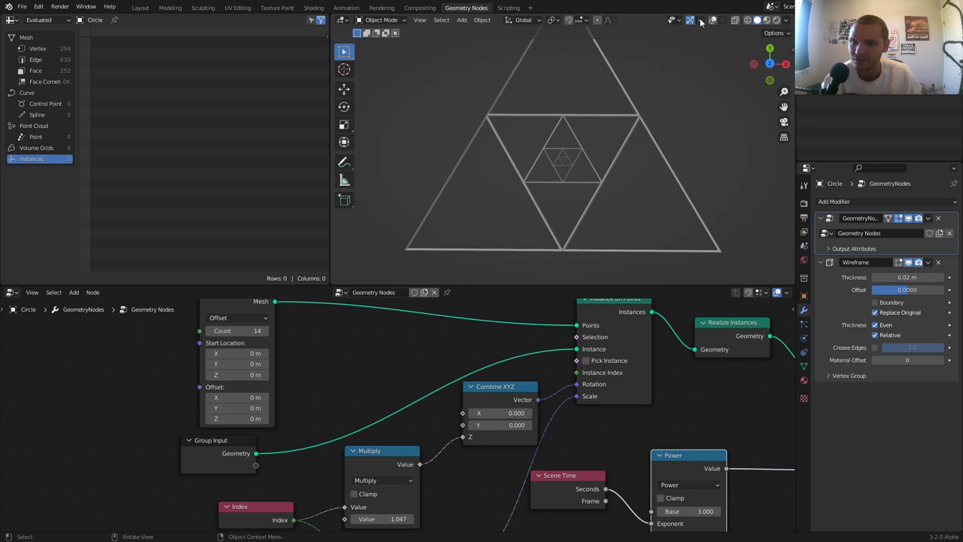
{"action": "key", "text": "Tab"}
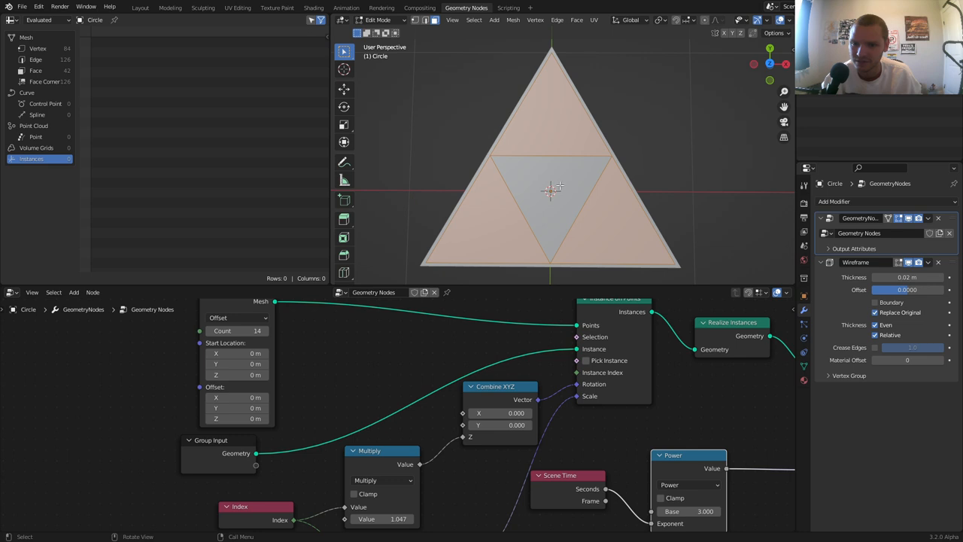
{"action": "right_click", "coordinate": [554, 185]}
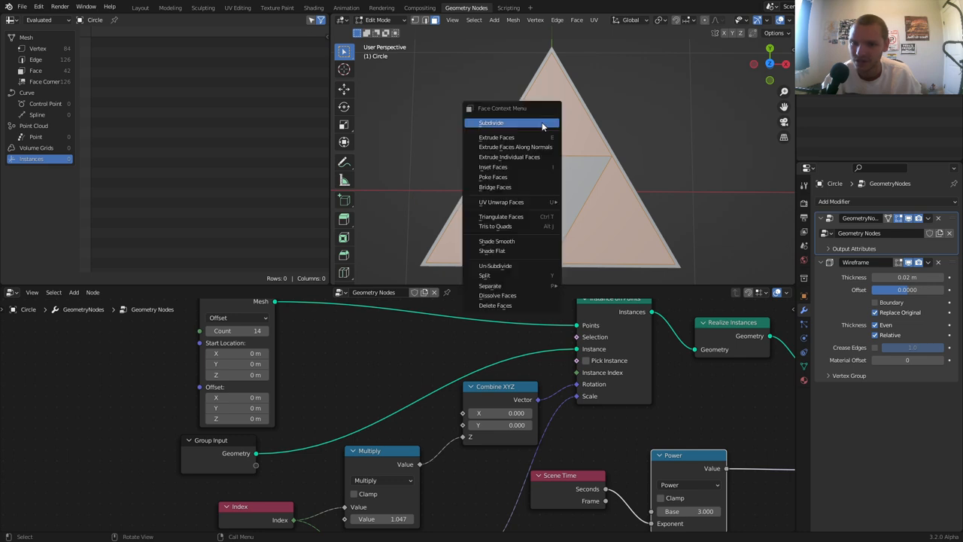
{"action": "left_click", "coordinate": [491, 123]}
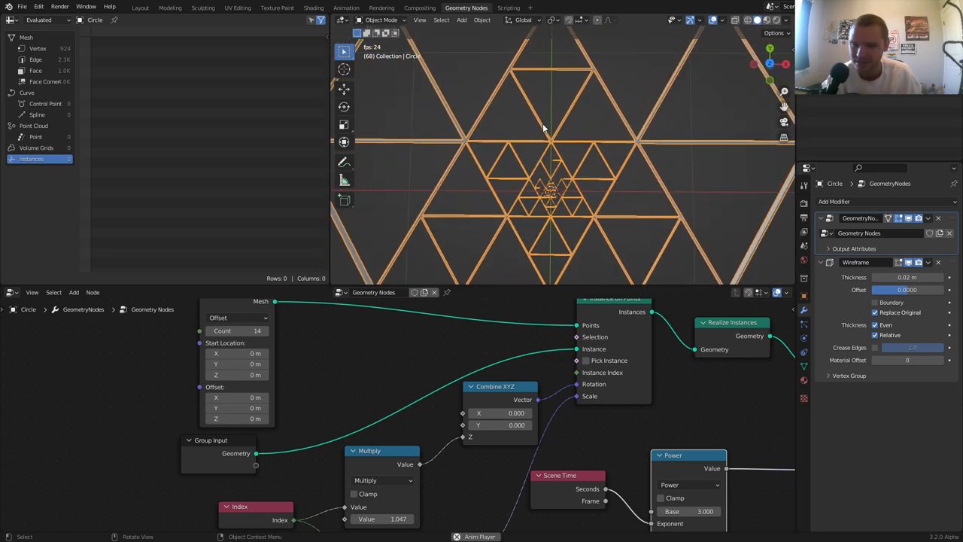
{"action": "key", "text": "Tab"}
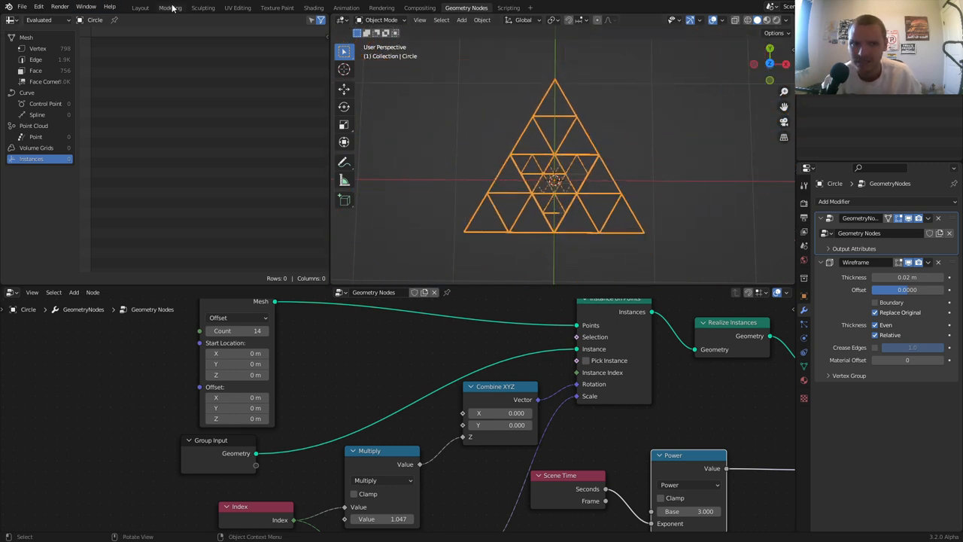
In Layout, set the object's Rotation Z to #frame/30 and play back the animation
{"action": "left_click", "coordinate": [140, 7]}
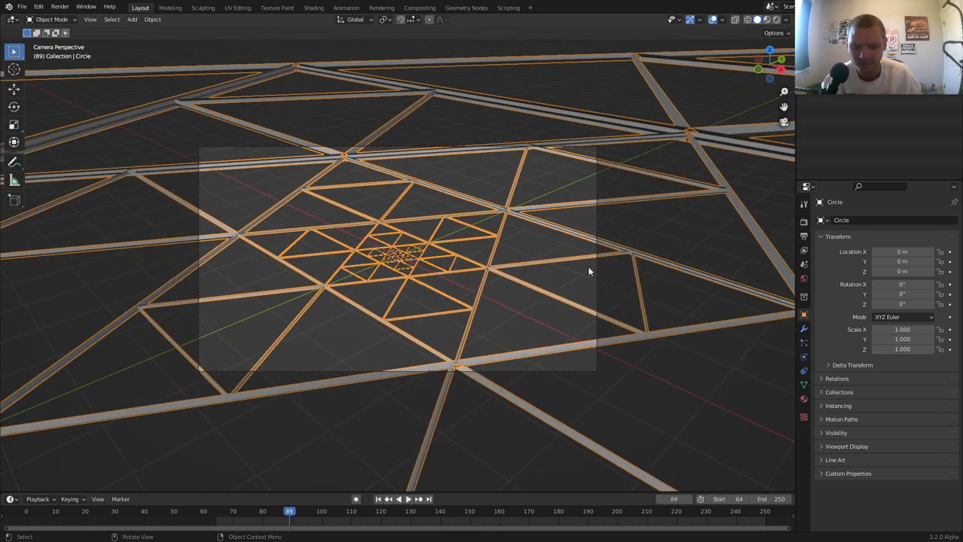
{"action": "key", "text": "N"}
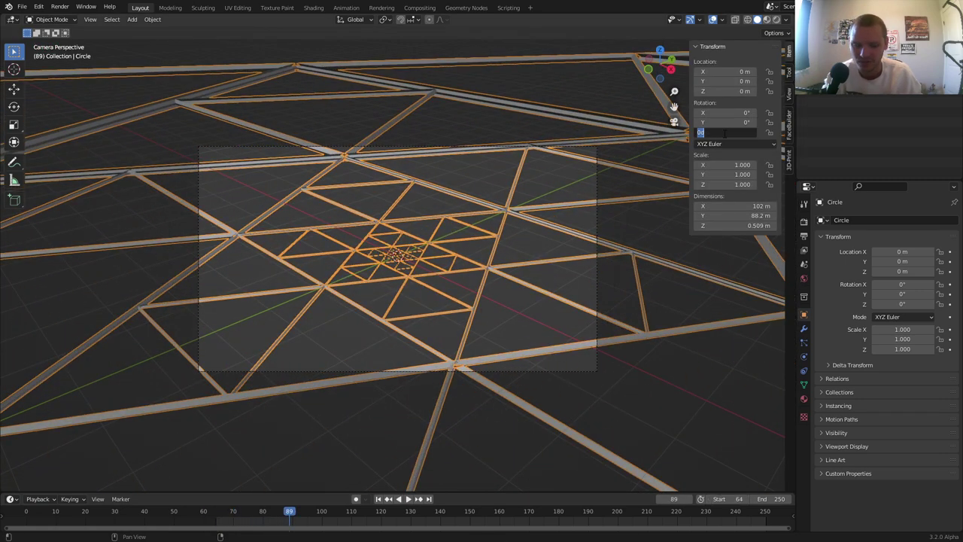
{"action": "type", "text": "#frame/30"}
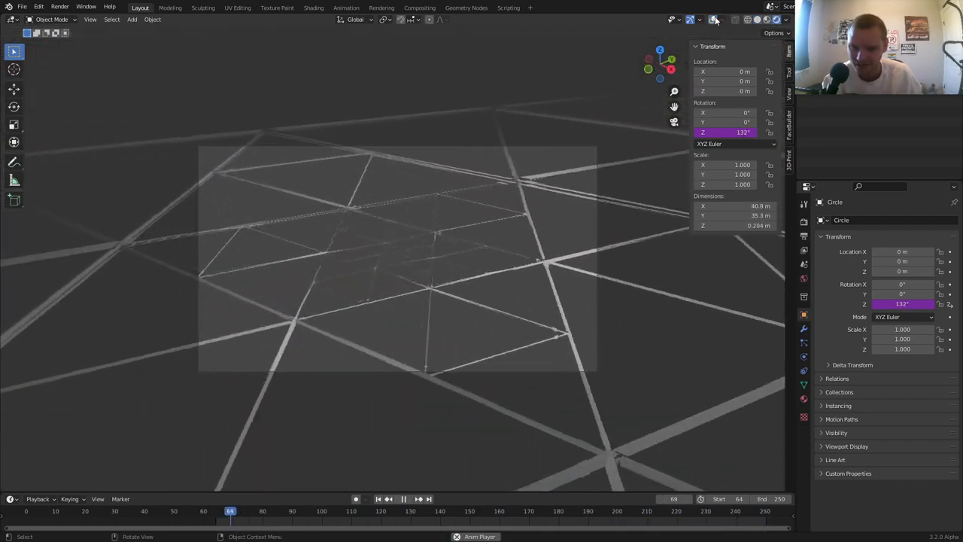
{"action": "left_click", "coordinate": [410, 497]}
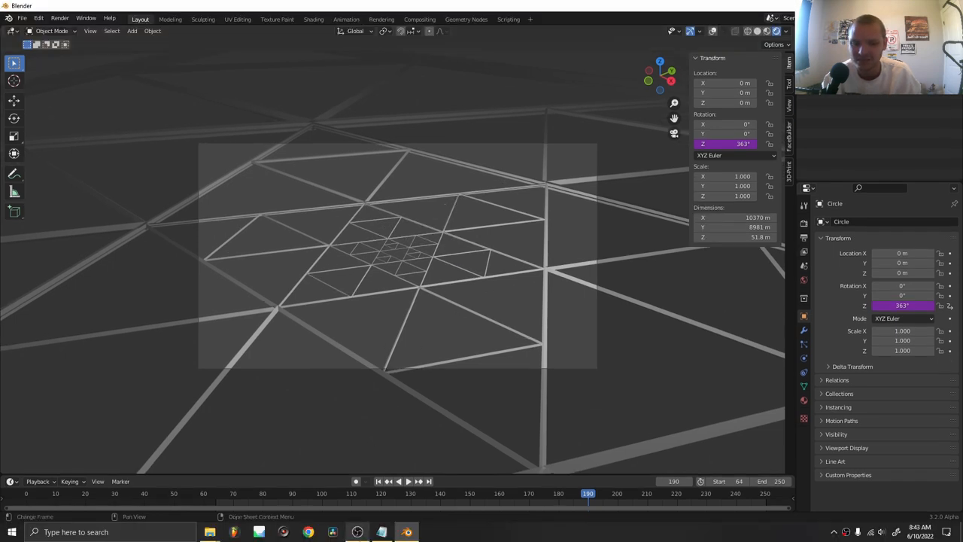
{"action": "left_click", "coordinate": [397, 530]}
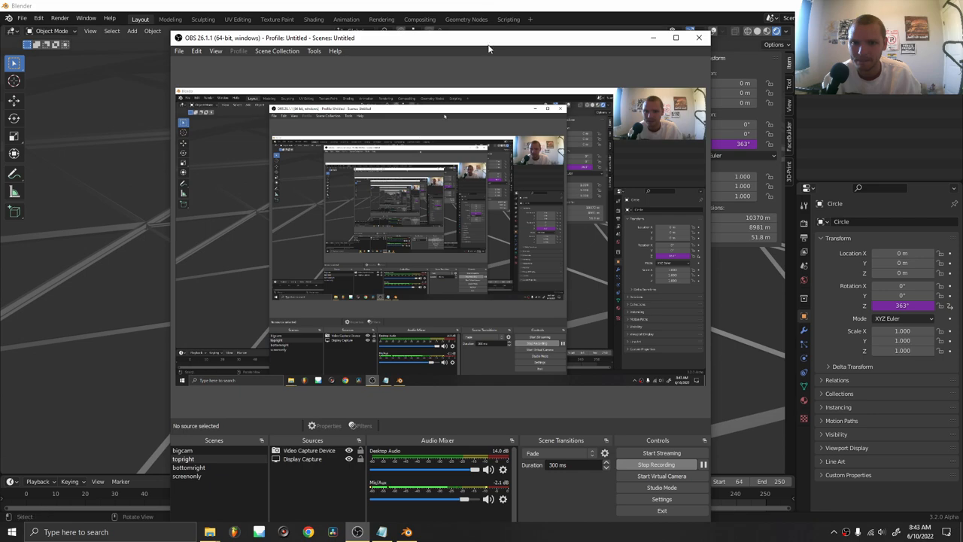